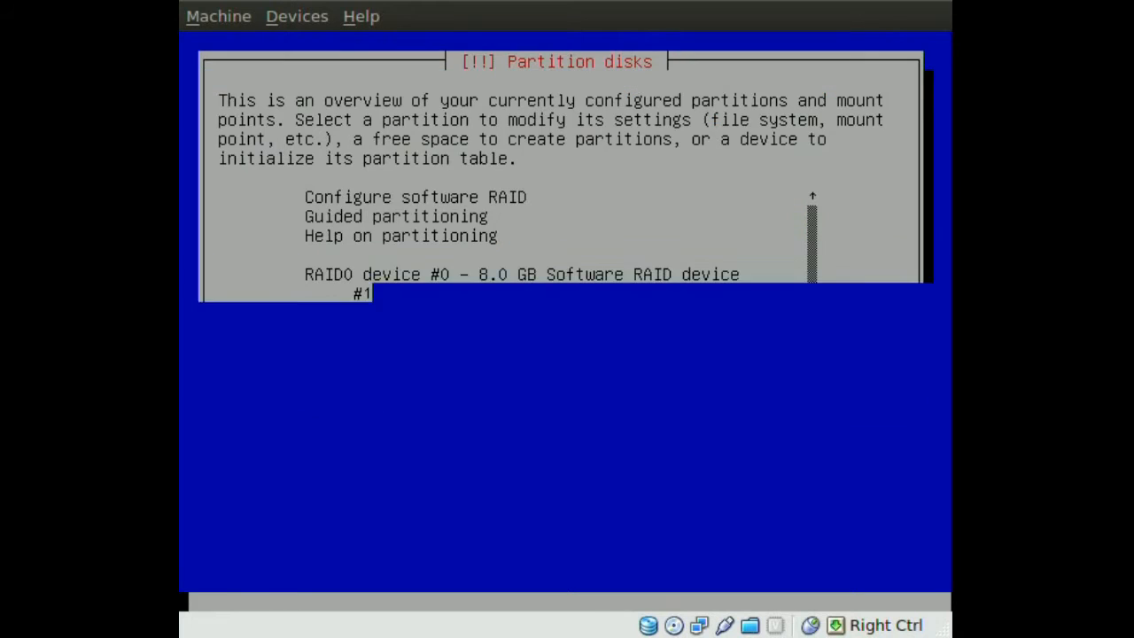
- Mark the 403 MB partitions /dev/sda2 and /dev/sdb2 as active devices of a new RAID0 array
key("Down")
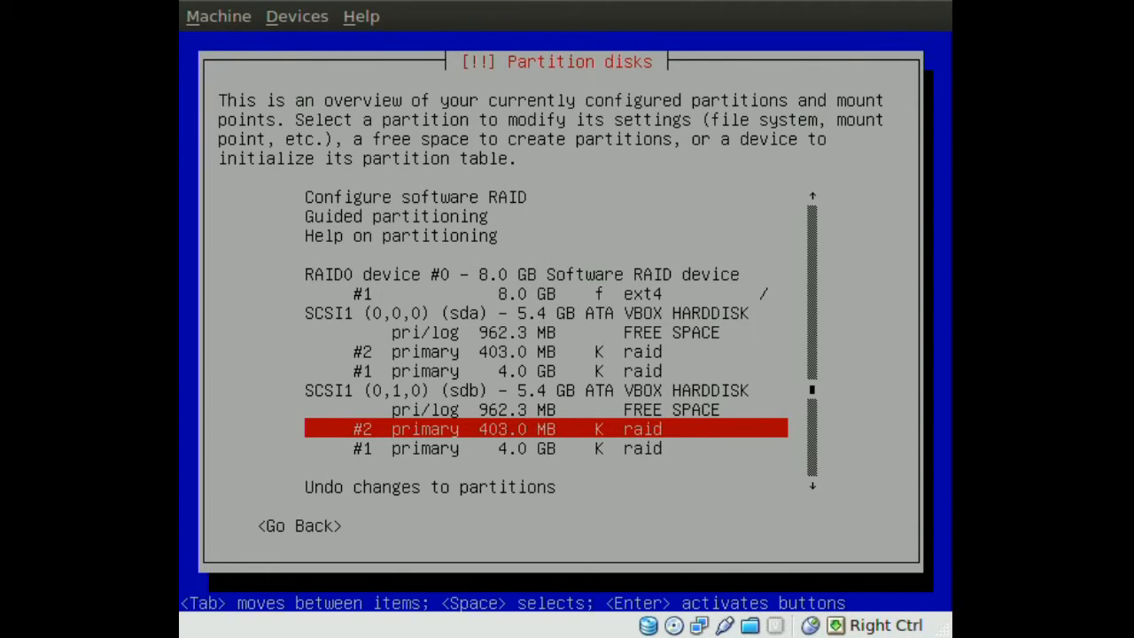
key("Up")
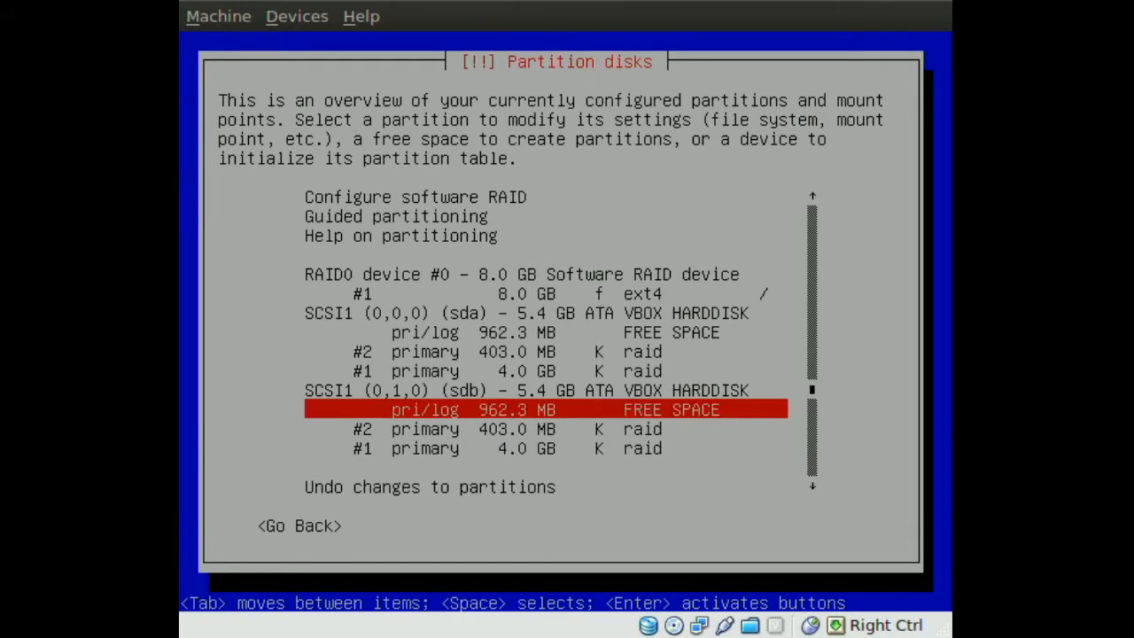
key("Up")
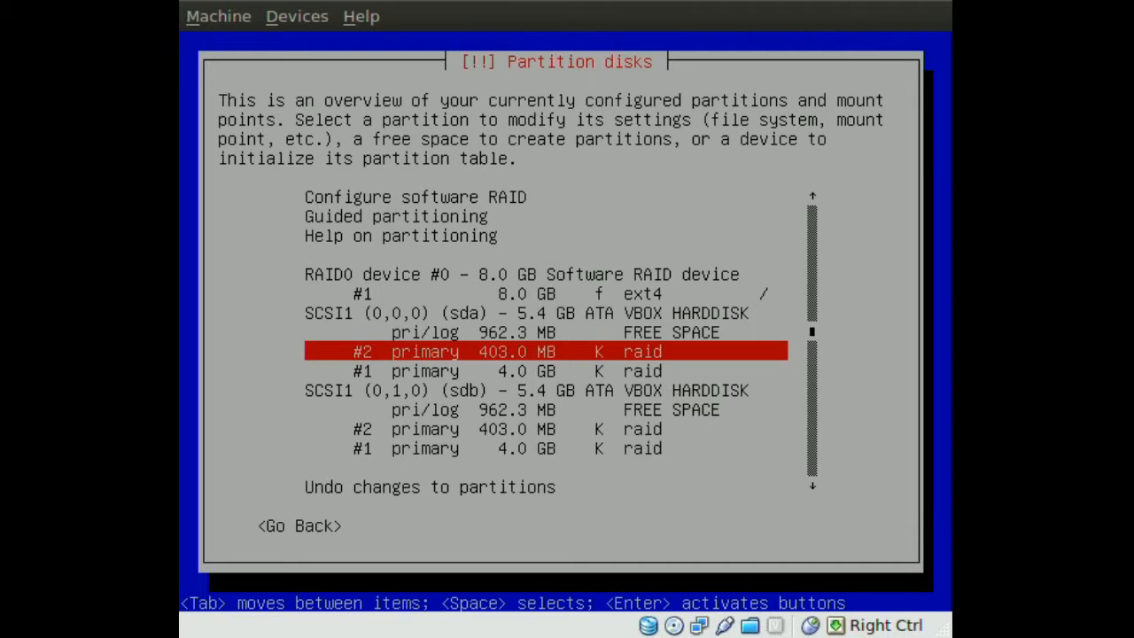
key("up")
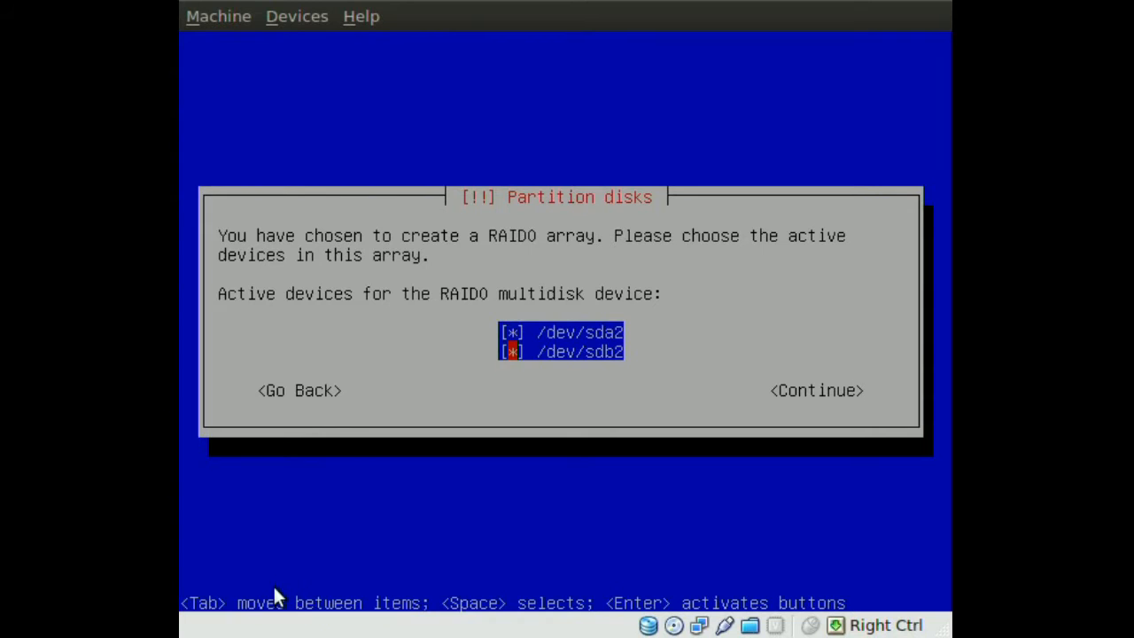
- Confirm sda2 and sdb2 so the 805.8 MB RAID0 device #1 appears in the overview
key("Tab")
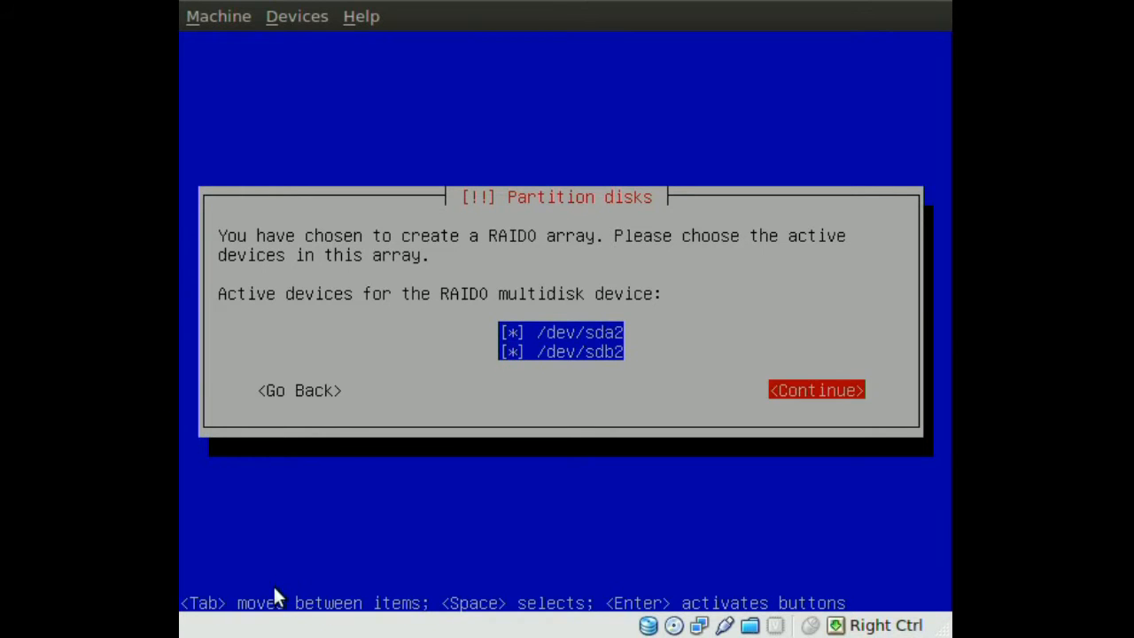
left_click(815, 389)
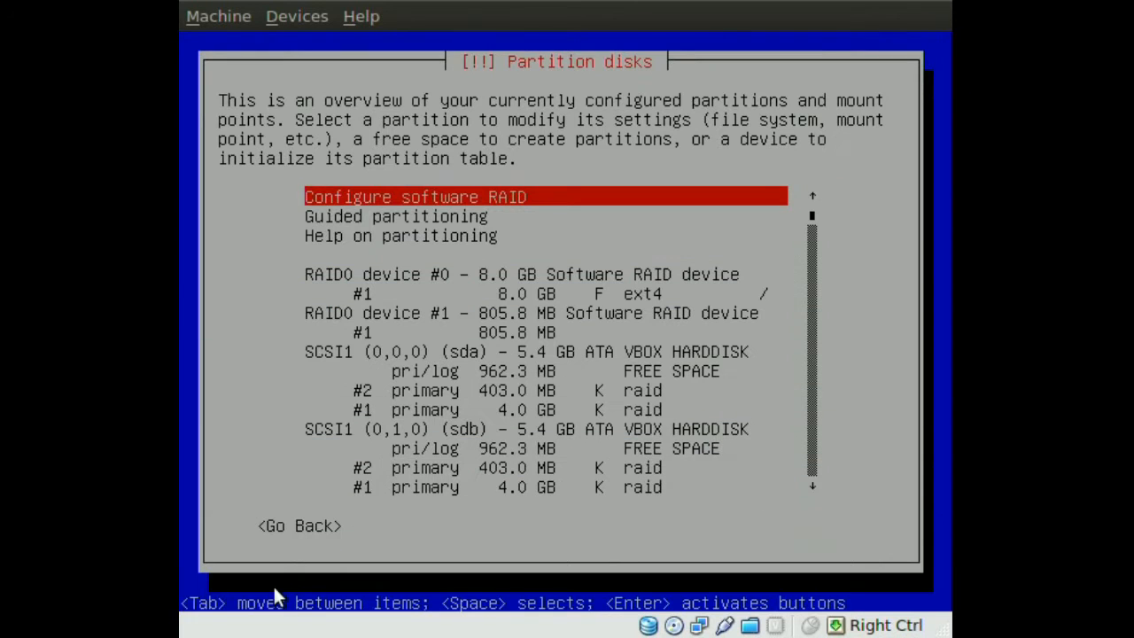
- Set the 805.8 MB partition of RAID0 device #1 to be used as swap area
key("Down")
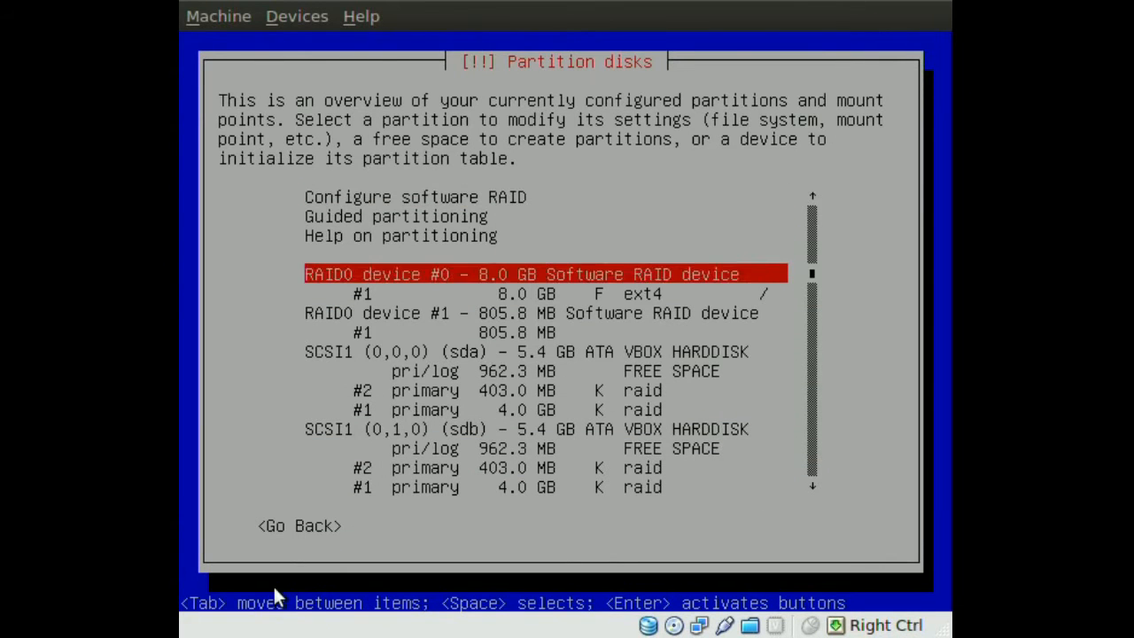
key("Down")
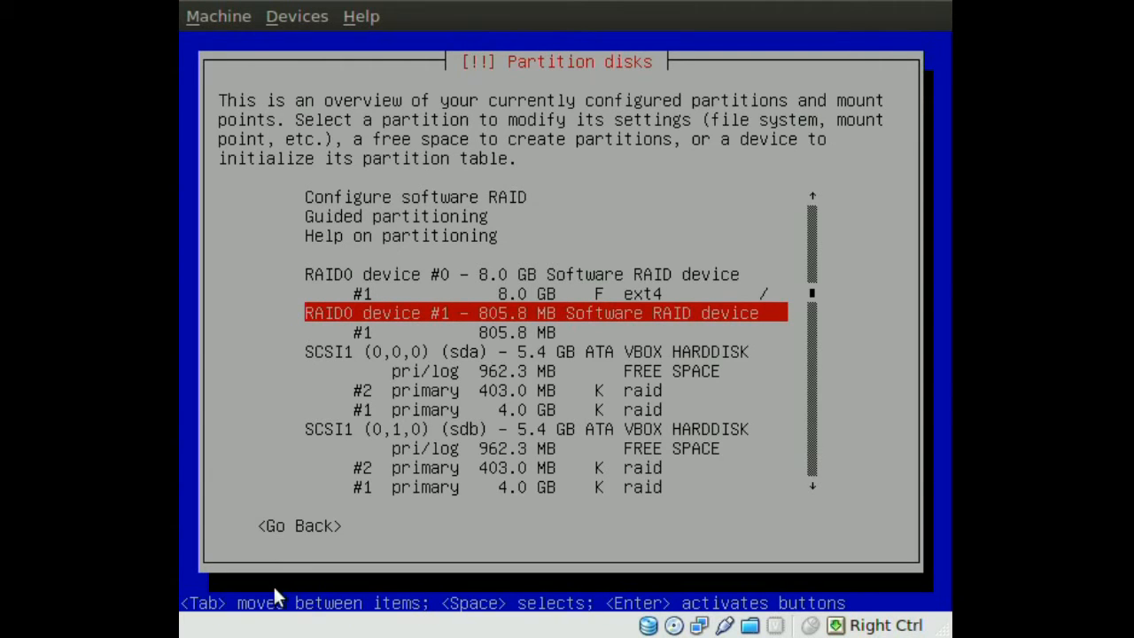
key("Down")
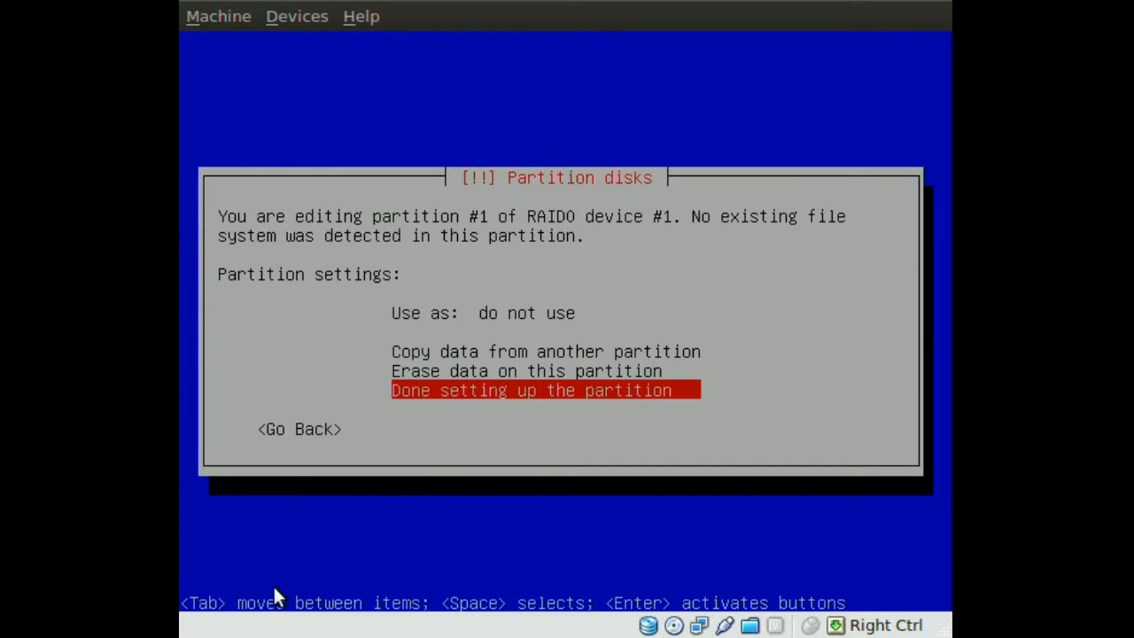
key("Up")
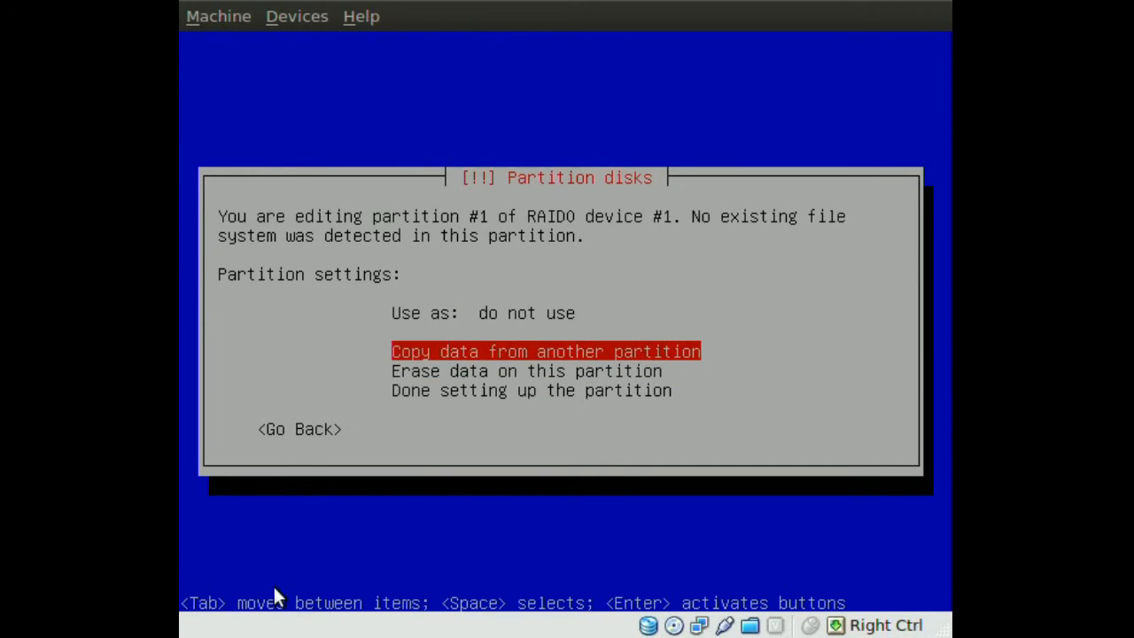
left_click(525, 313)
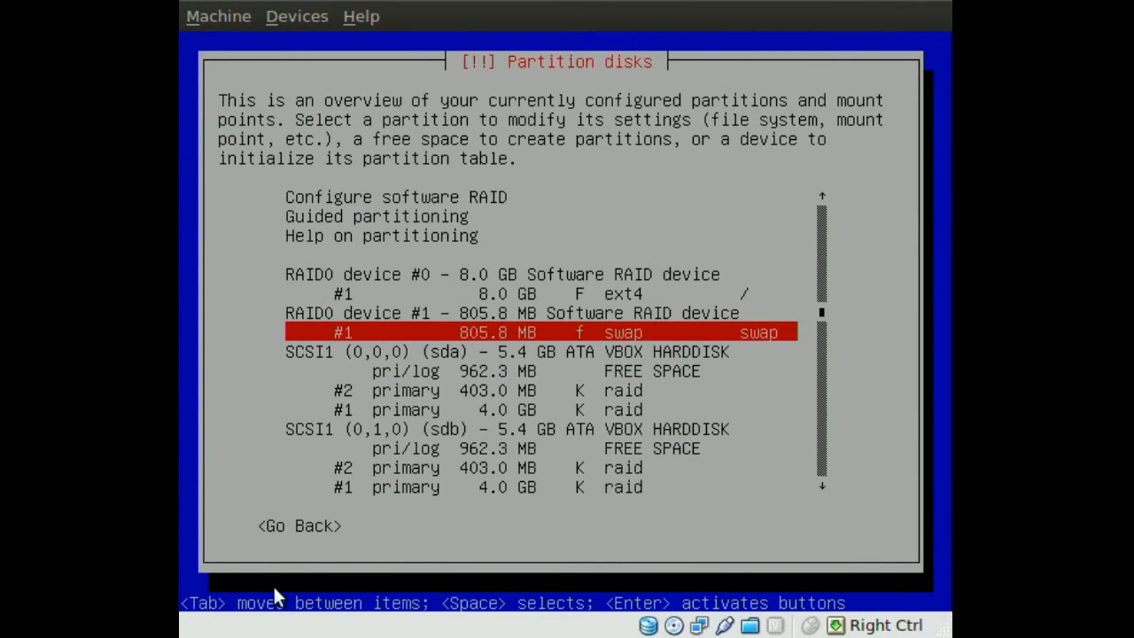
key("Up")
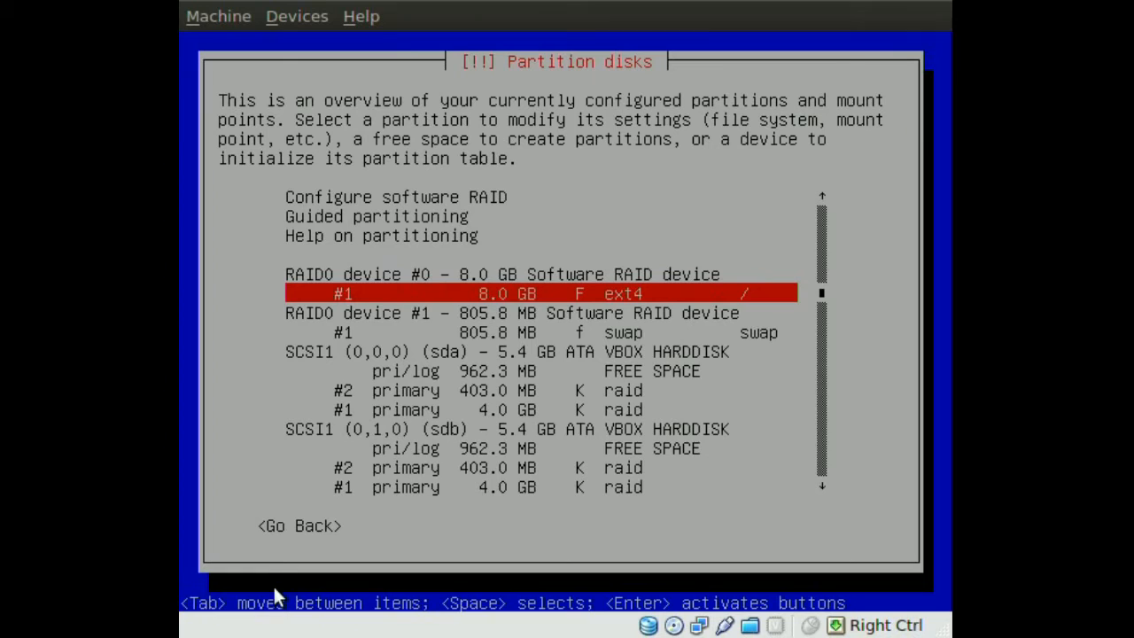
key("Down")
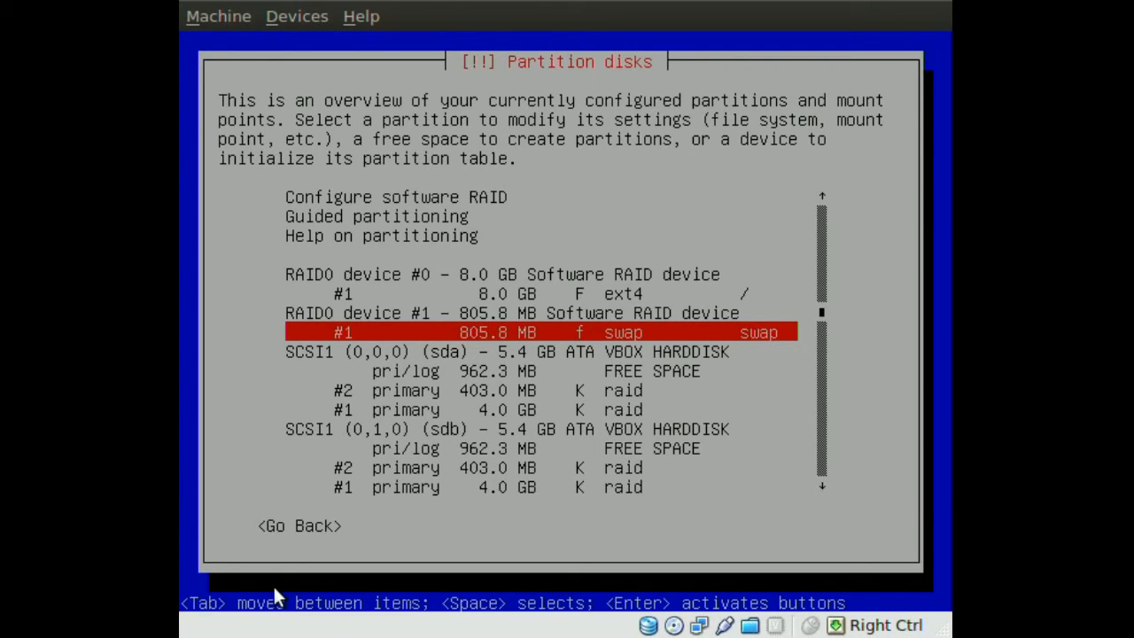
key("up")
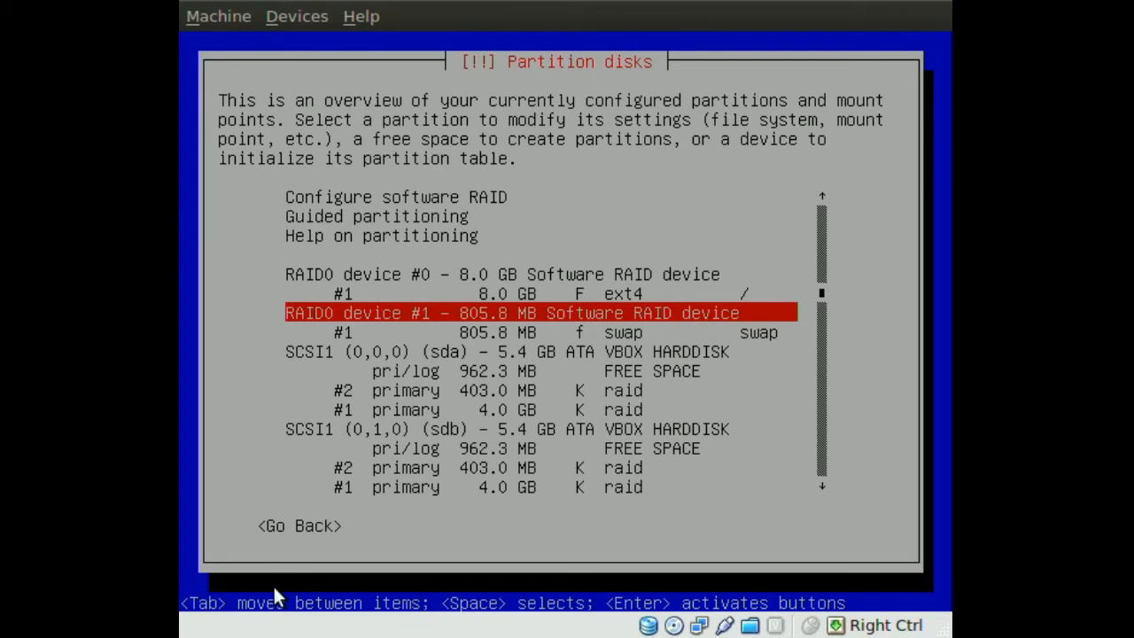
key("Down")
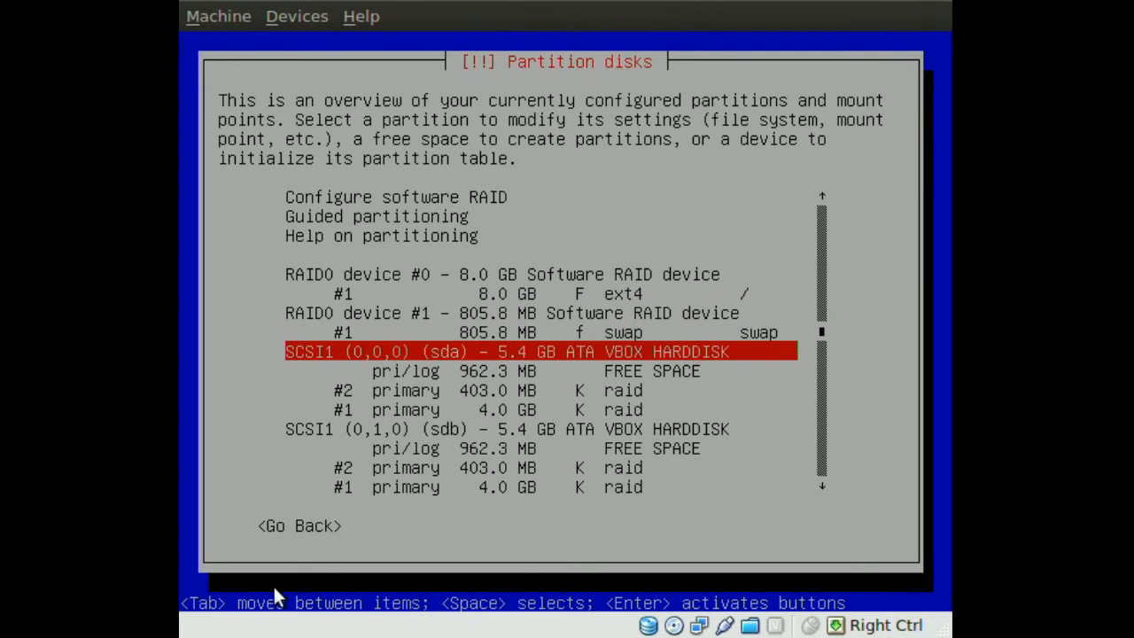
- Create a new 962.3 MB primary partition #3 in sda's free space
key("Down")
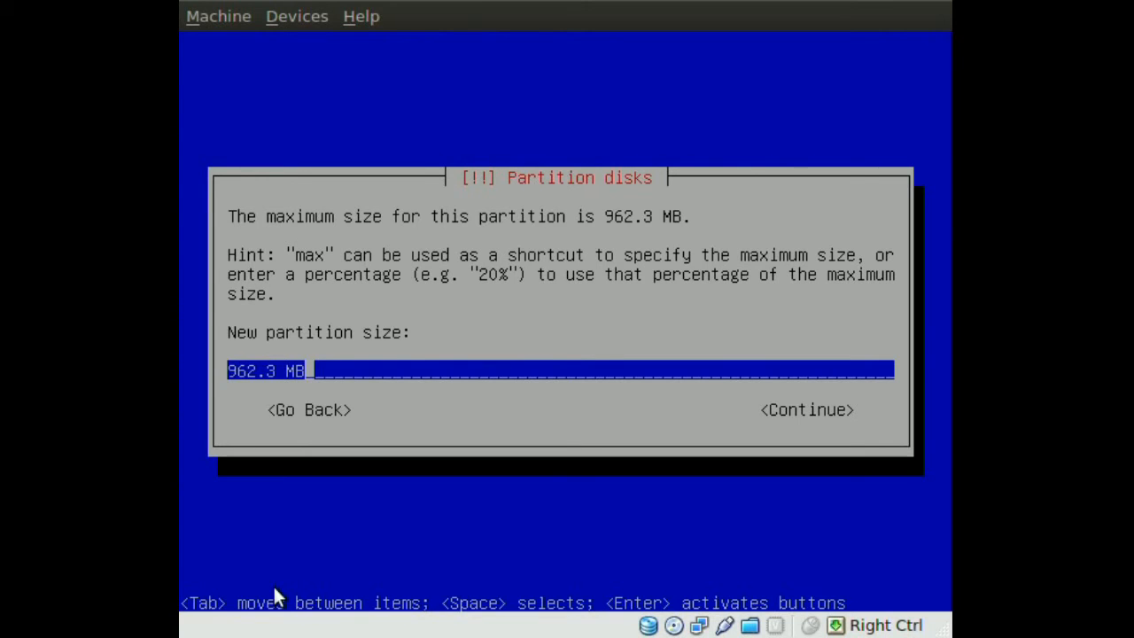
key("Tab")
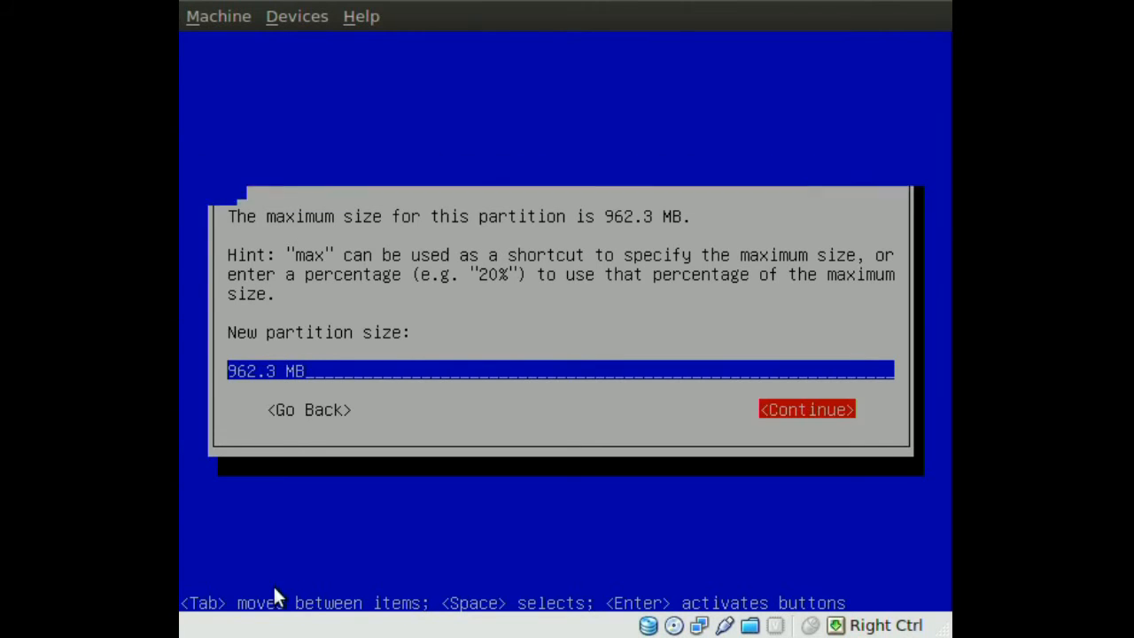
left_click(805, 408)
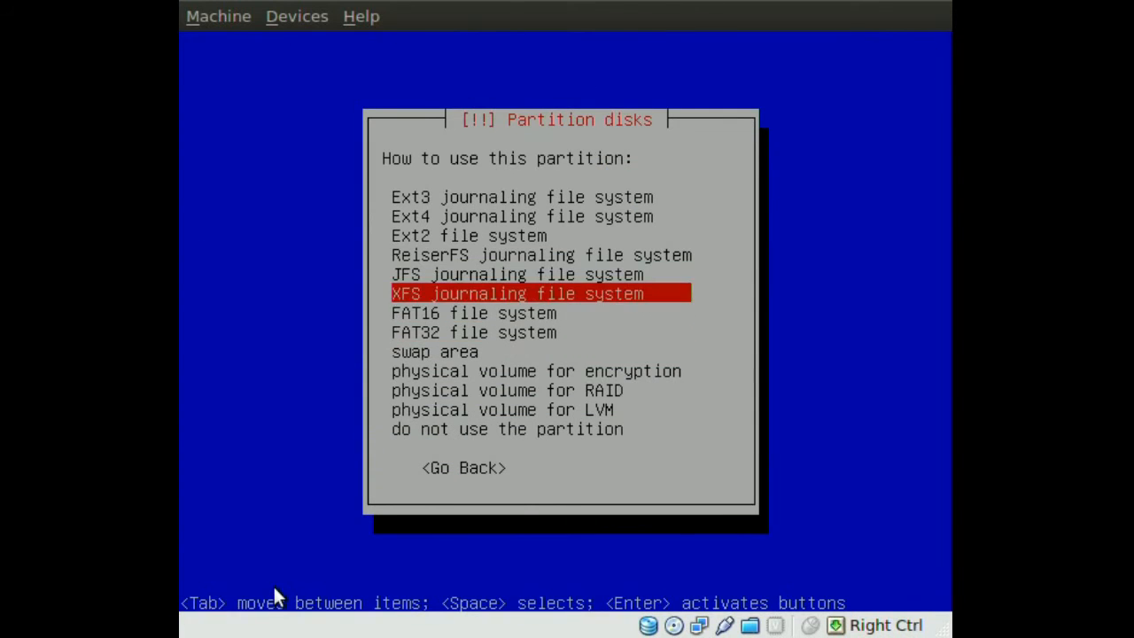
- Format partition #3 as ext4 and mount it at /boot
key("Up")
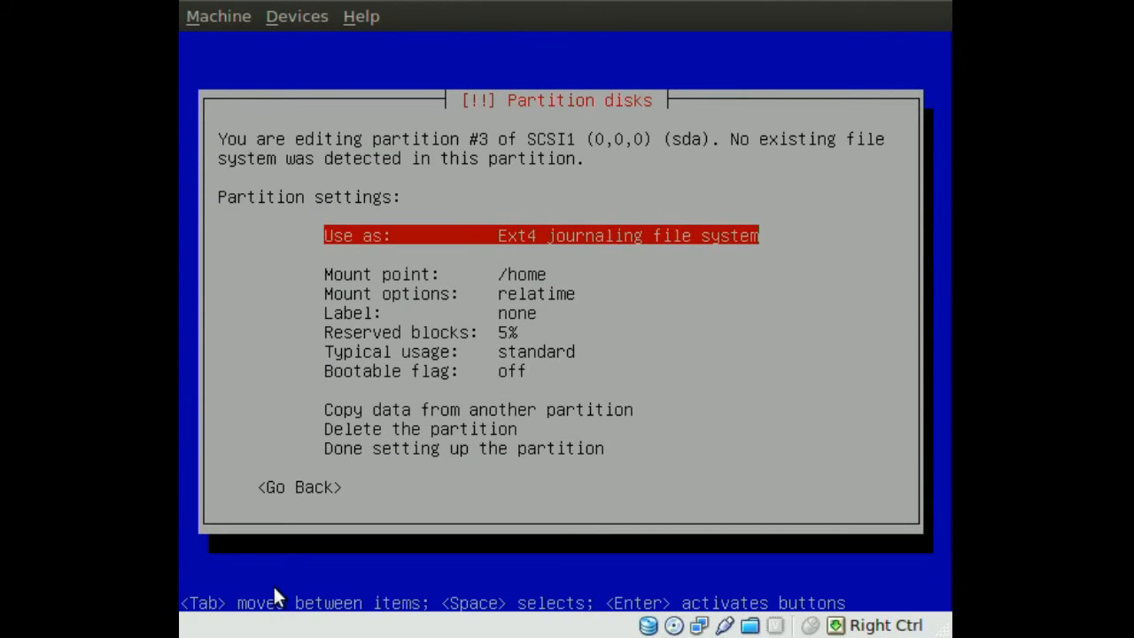
key("Down")
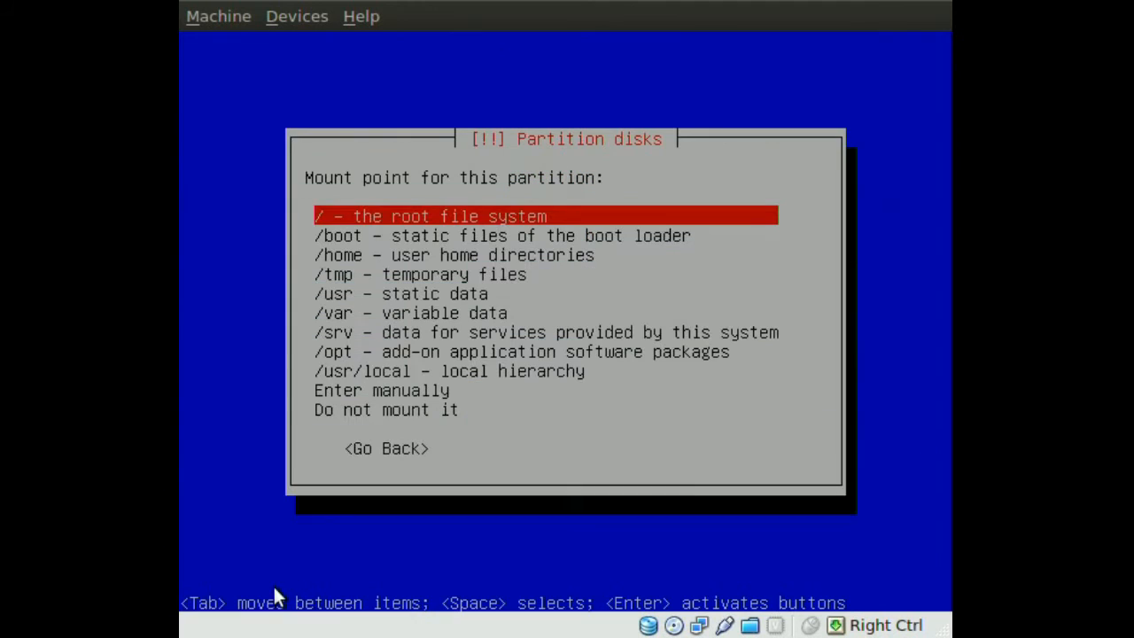
key("Enter")
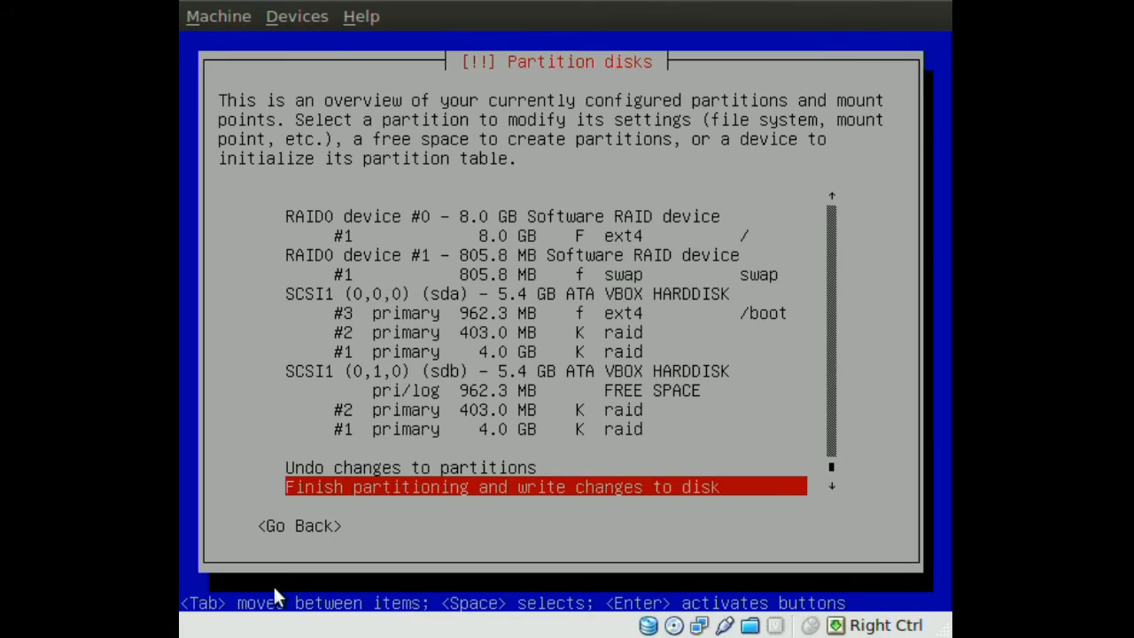
- Finish partitioning and answer Yes to write the changes to disks
key("Return")
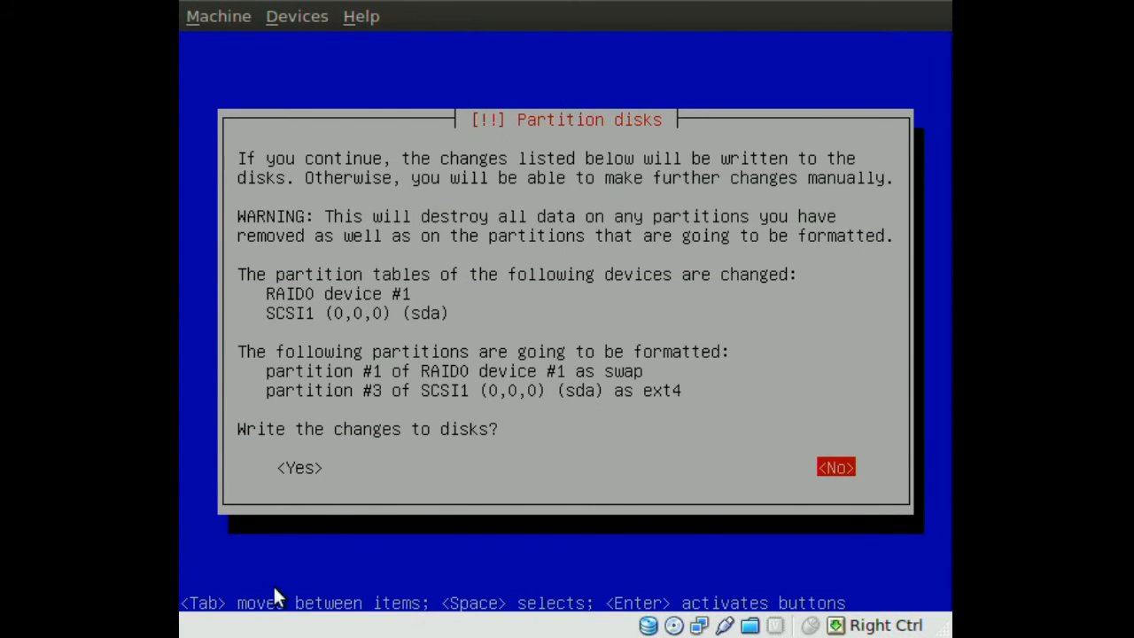
key("Tab")
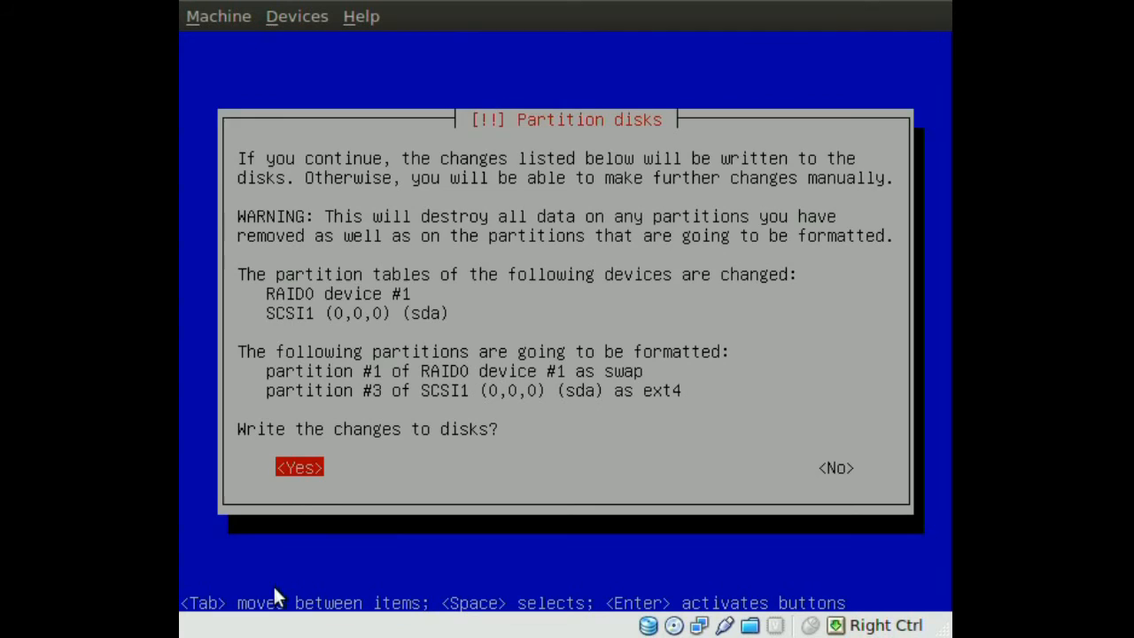
left_click(300, 467)
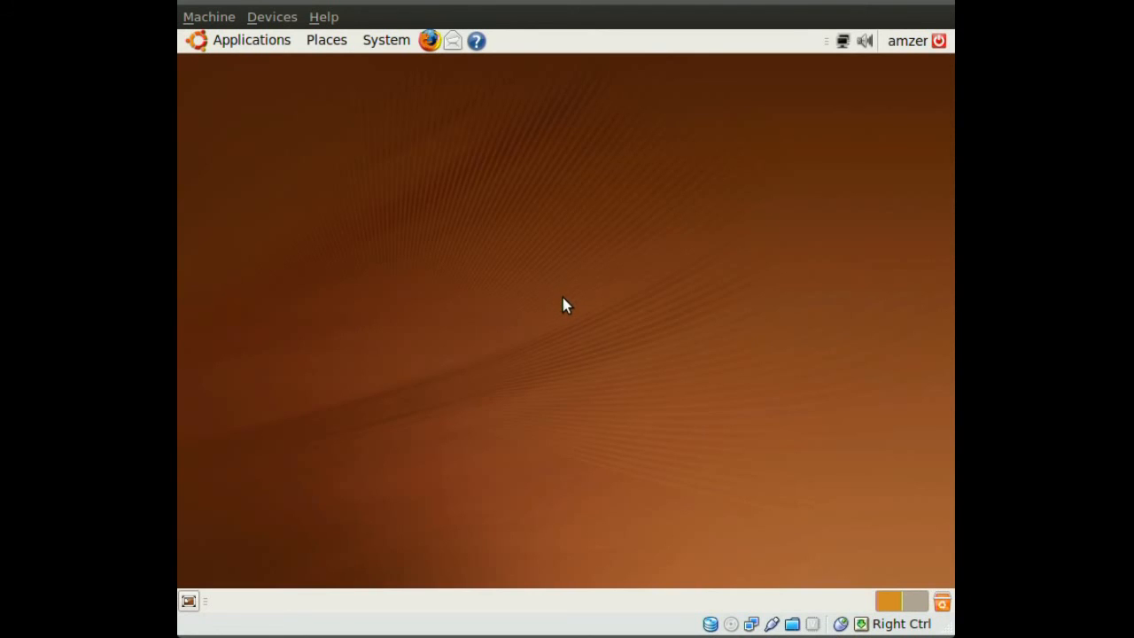
mouse_move(549, 306)
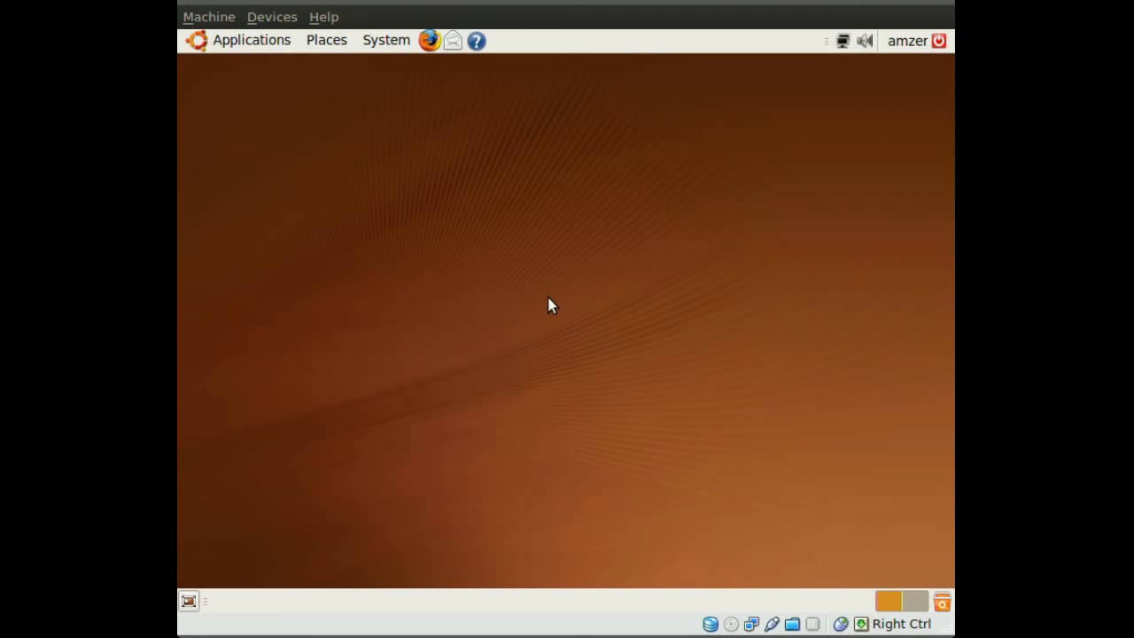
mouse_move(401, 51)
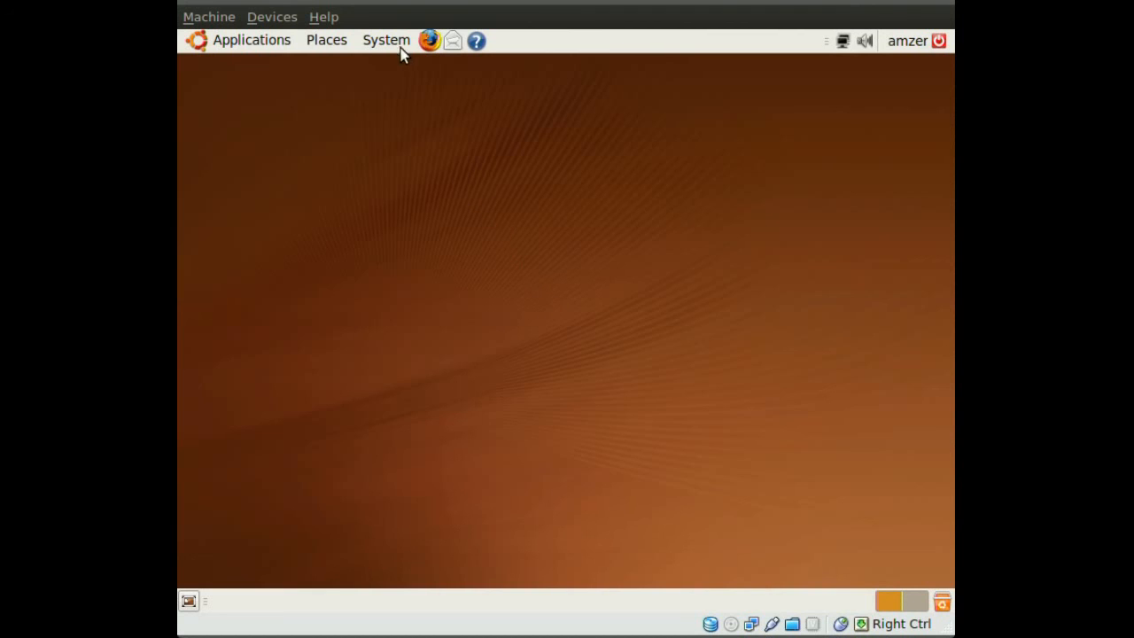
left_click(386, 40)
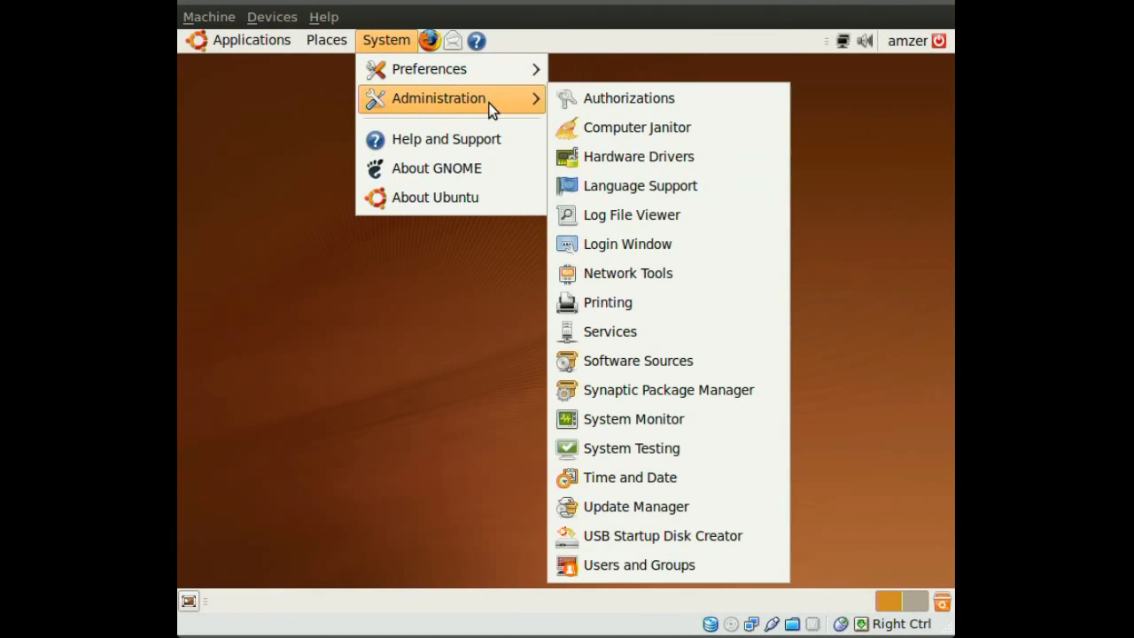
left_click(686, 434)
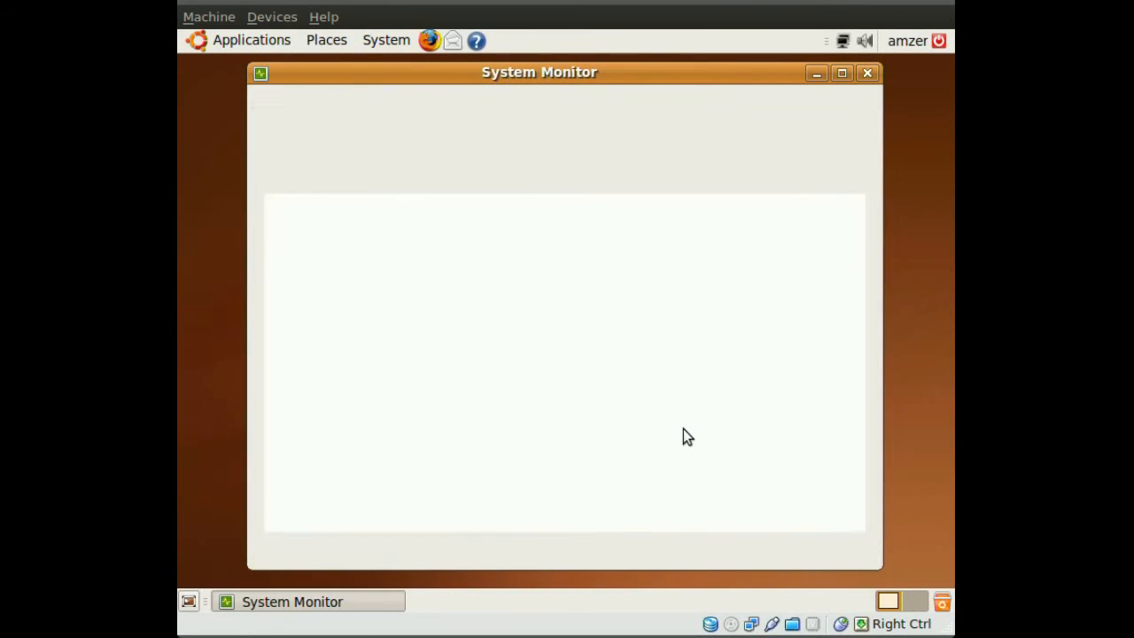
left_click(493, 121)
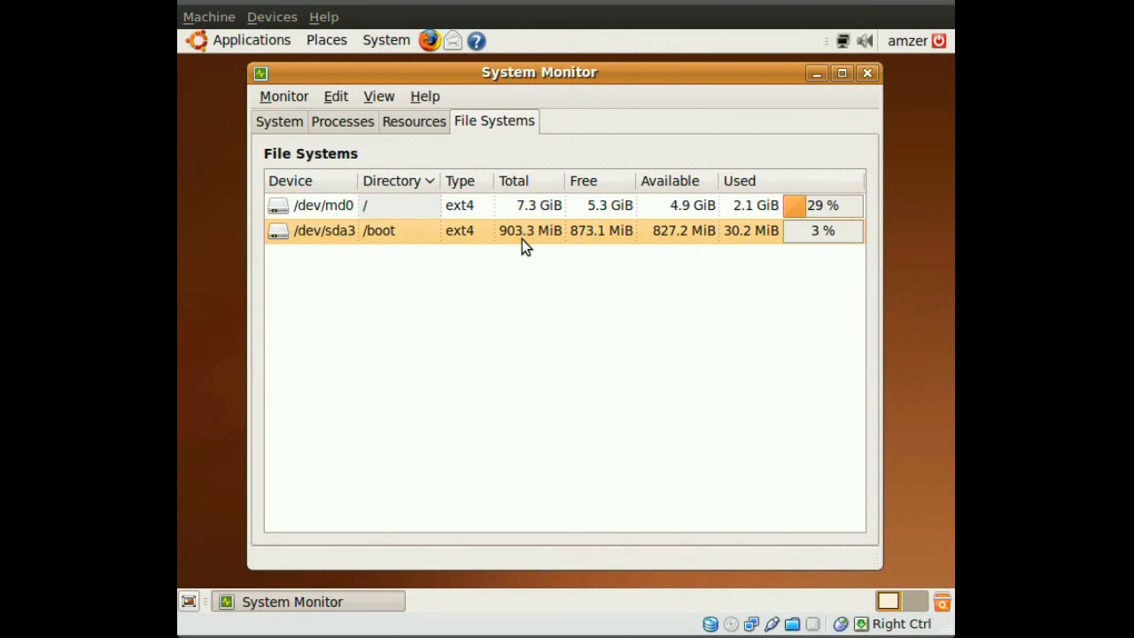
left_click(323, 205)
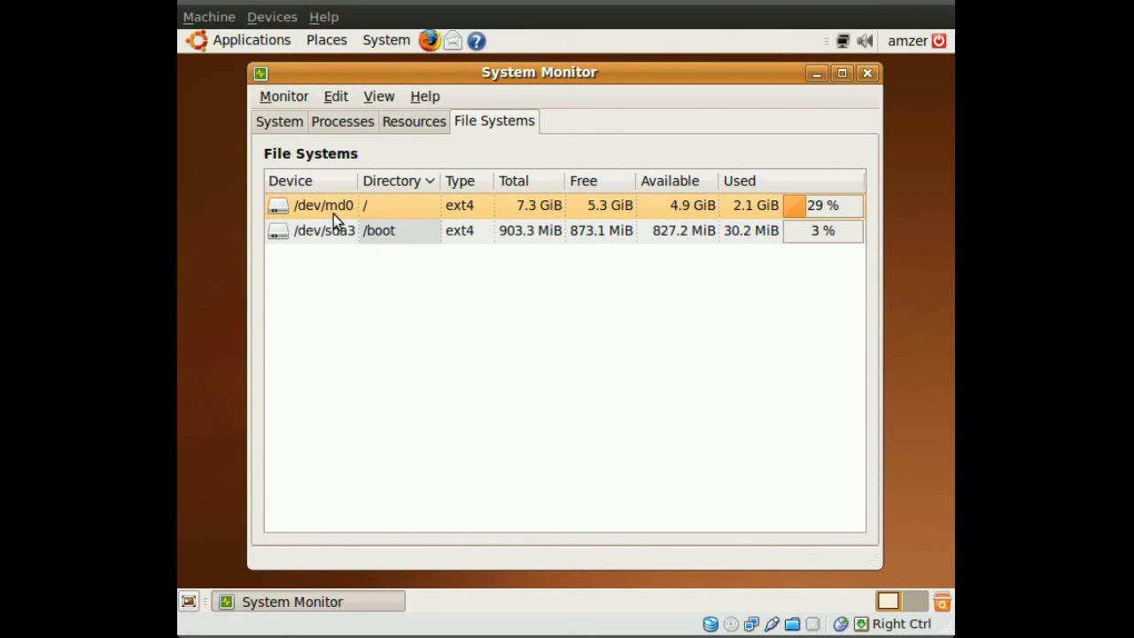
mouse_move(596, 218)
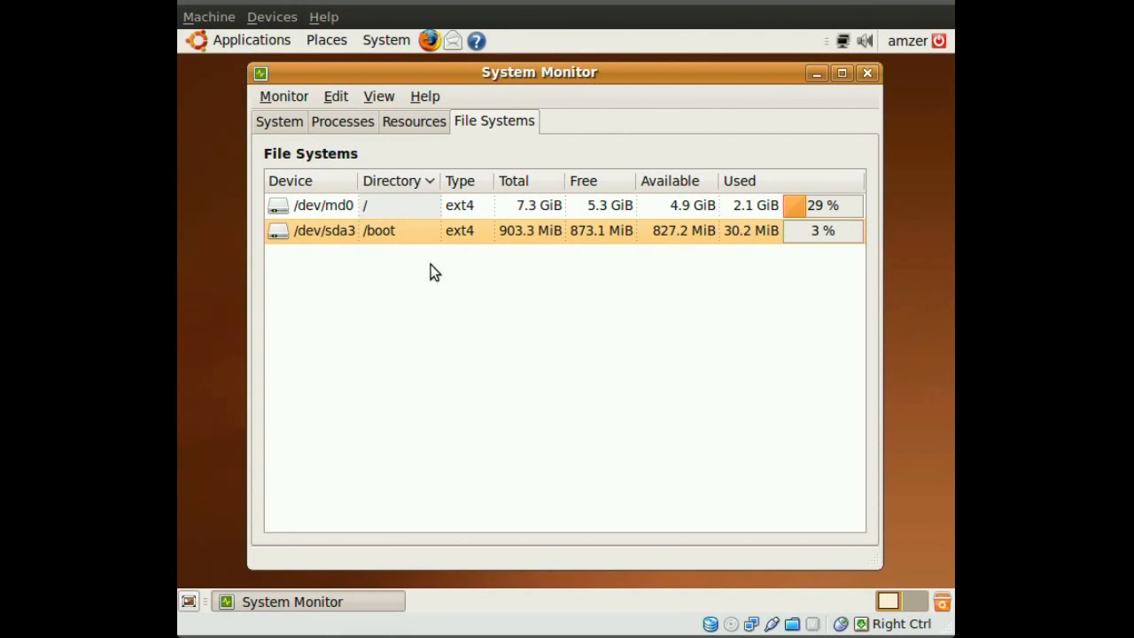
mouse_move(474, 270)
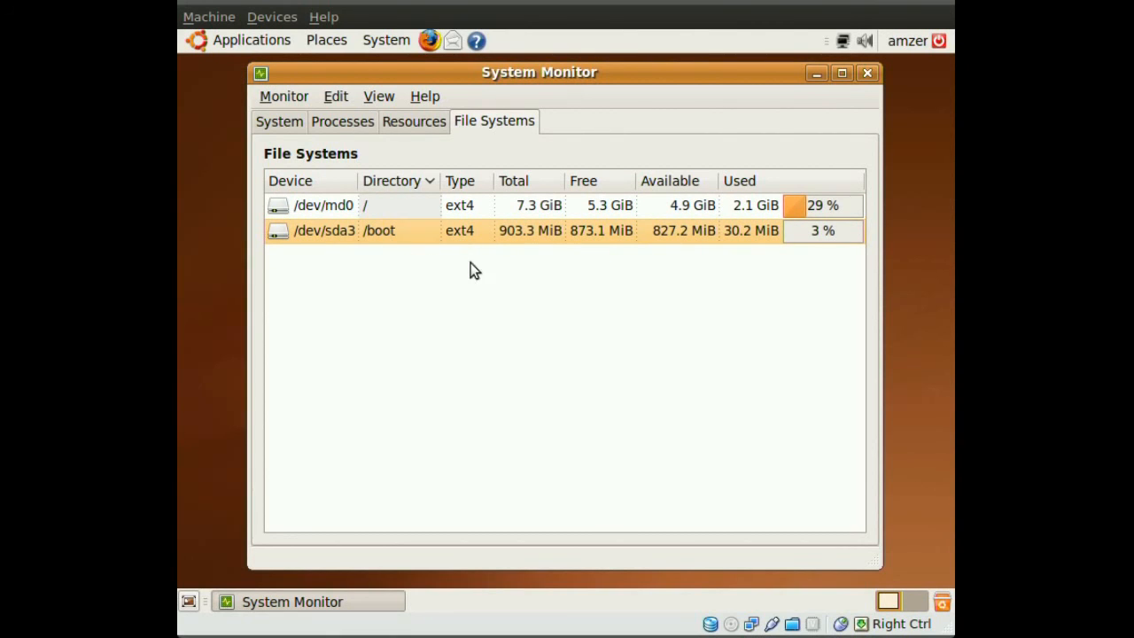
mouse_move(868, 72)
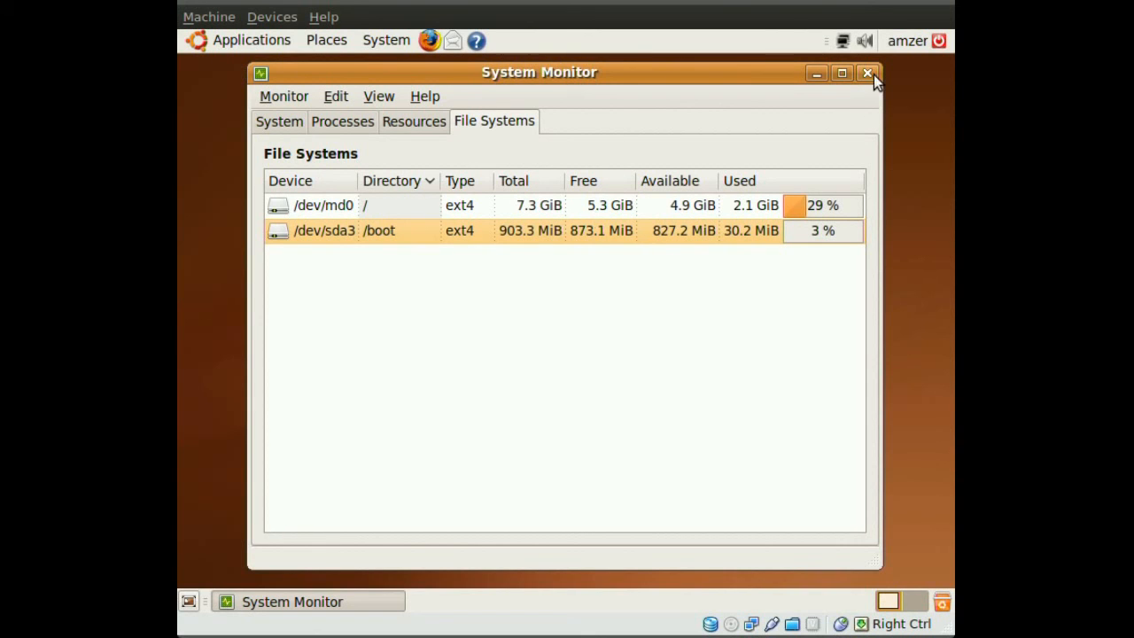
left_click(867, 73)
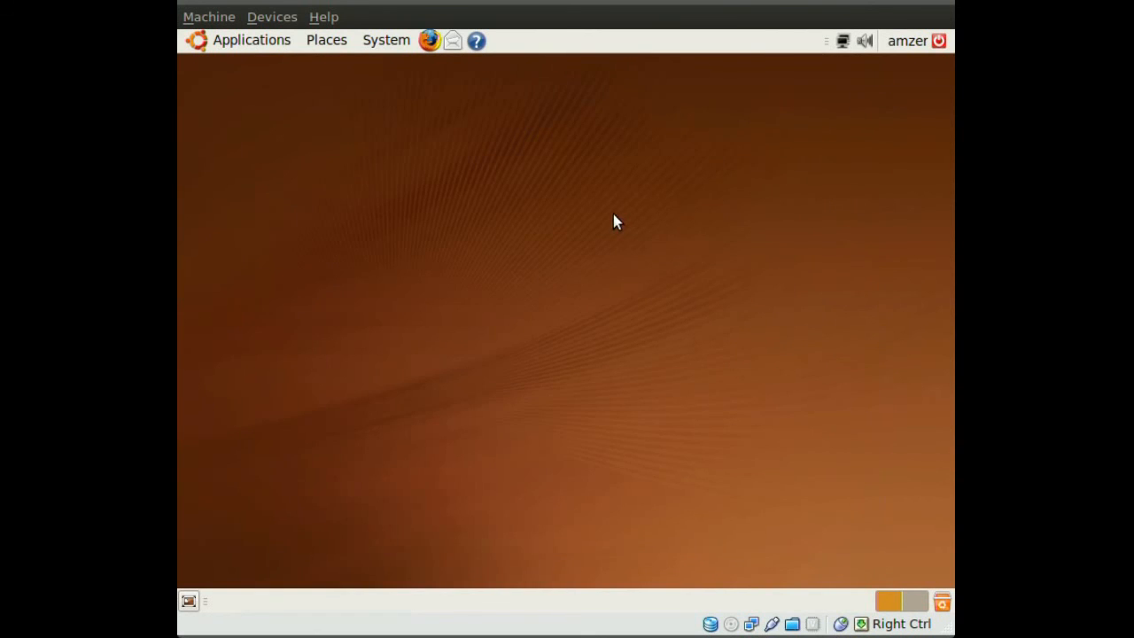
mouse_move(556, 250)
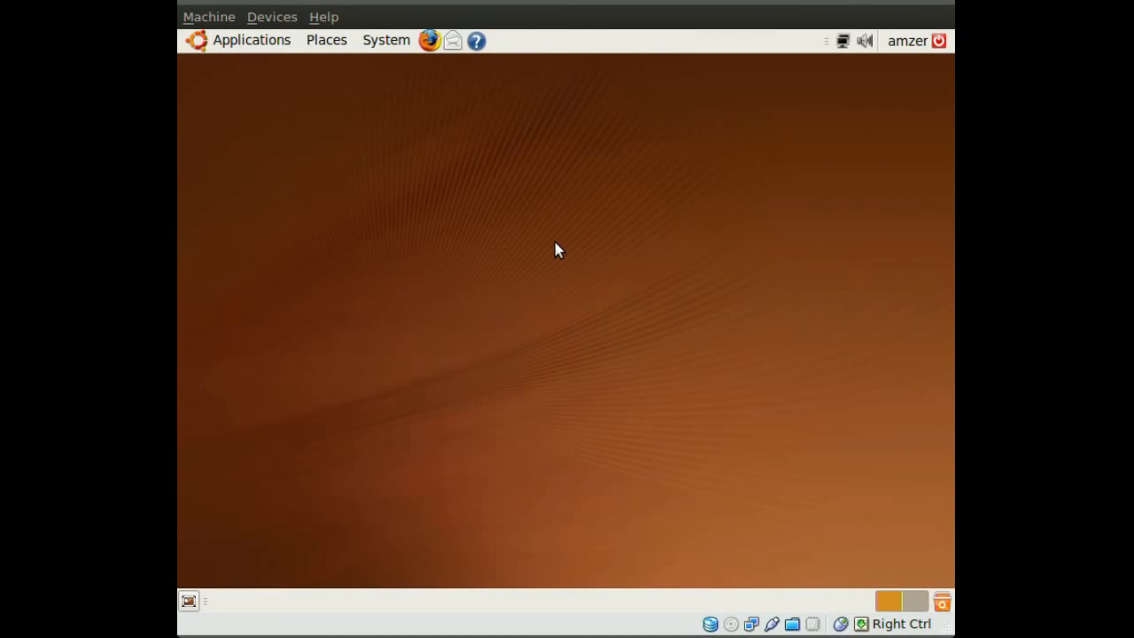
mouse_move(551, 273)
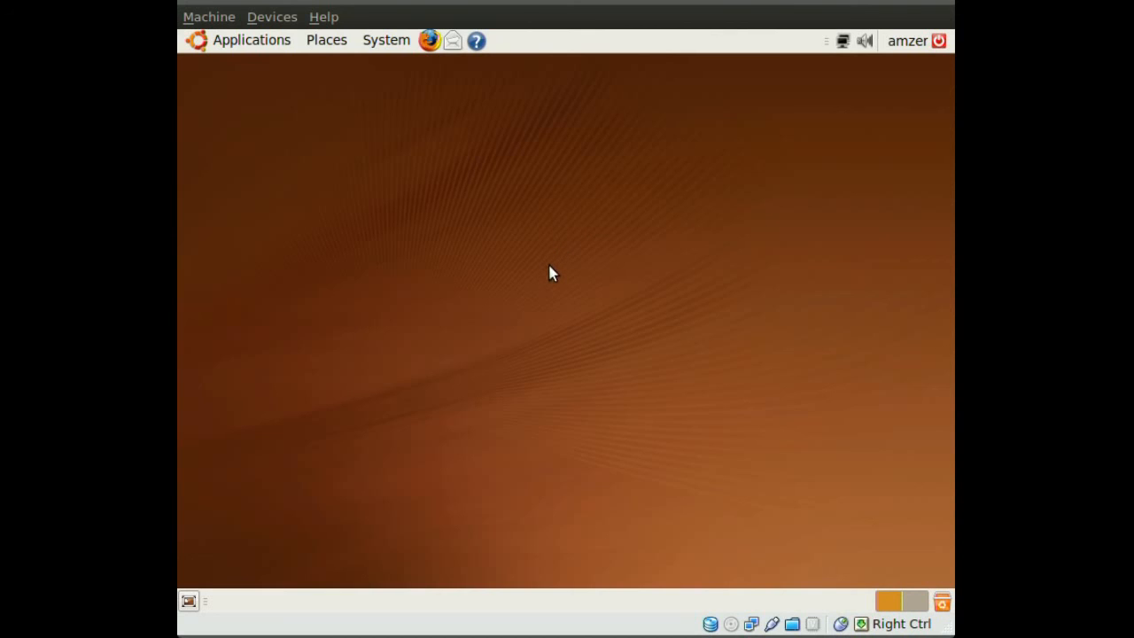